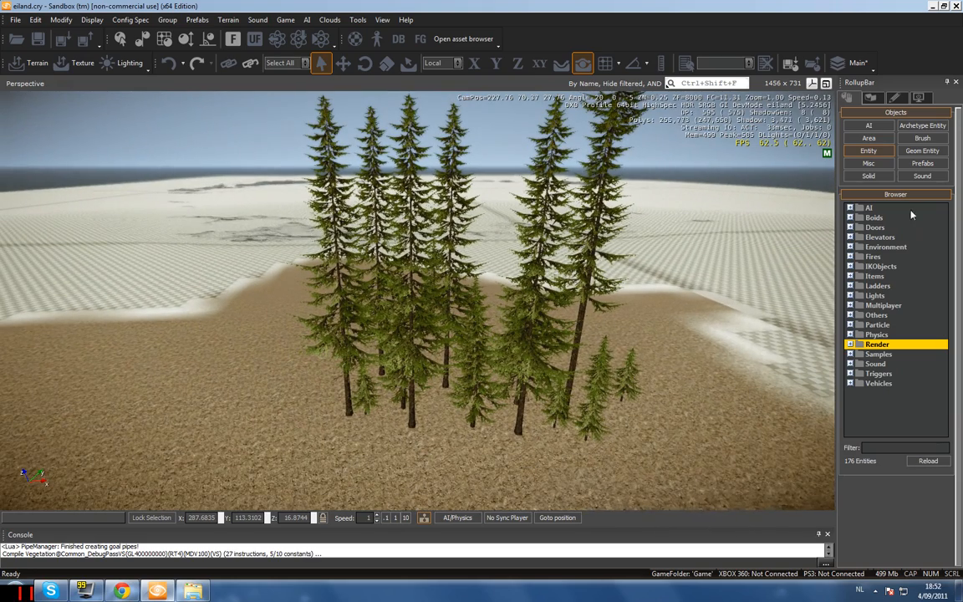
# - Expand the Environment entity category to list Rain, Shake and Tornado
pyautogui.click(851, 98)
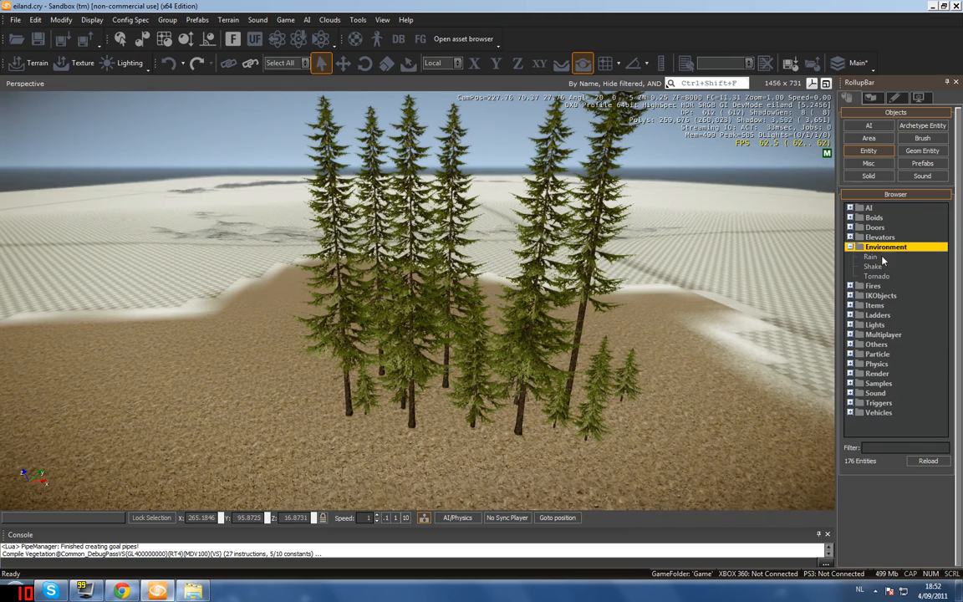
# - Place a Rain entity near the beach trees and set its Amount to 1.5
pyautogui.click(869, 256)
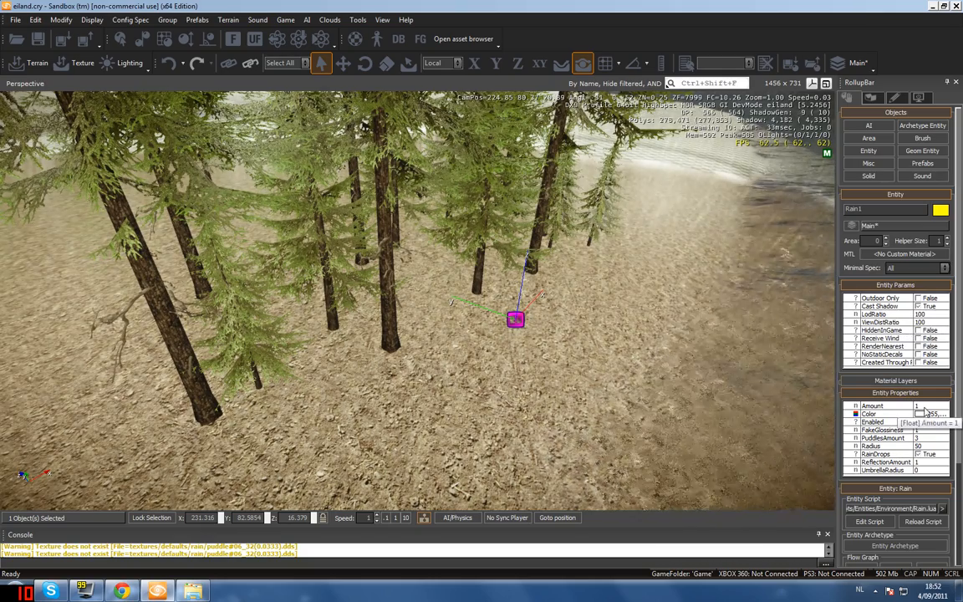
pyautogui.click(877, 405)
pyautogui.write('.5')
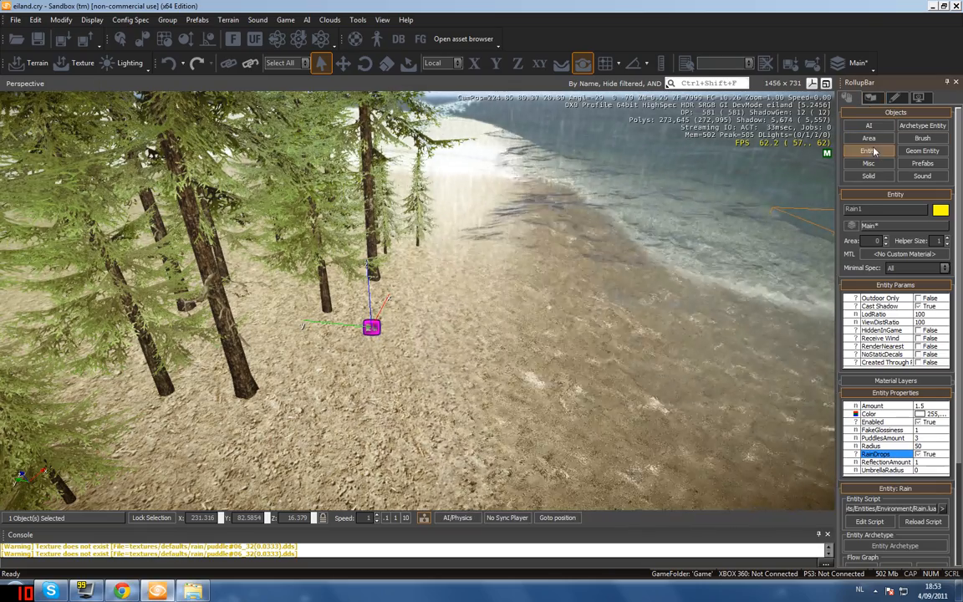
# - Place a Lightning entity from the Render category onto the beach near the shoreline
pyautogui.click(868, 150)
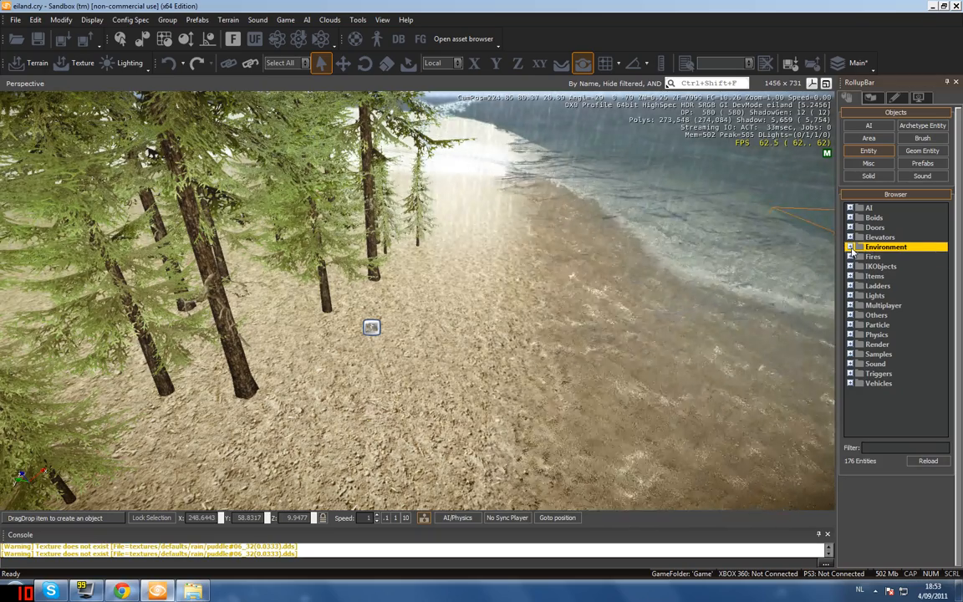
pyautogui.click(853, 344)
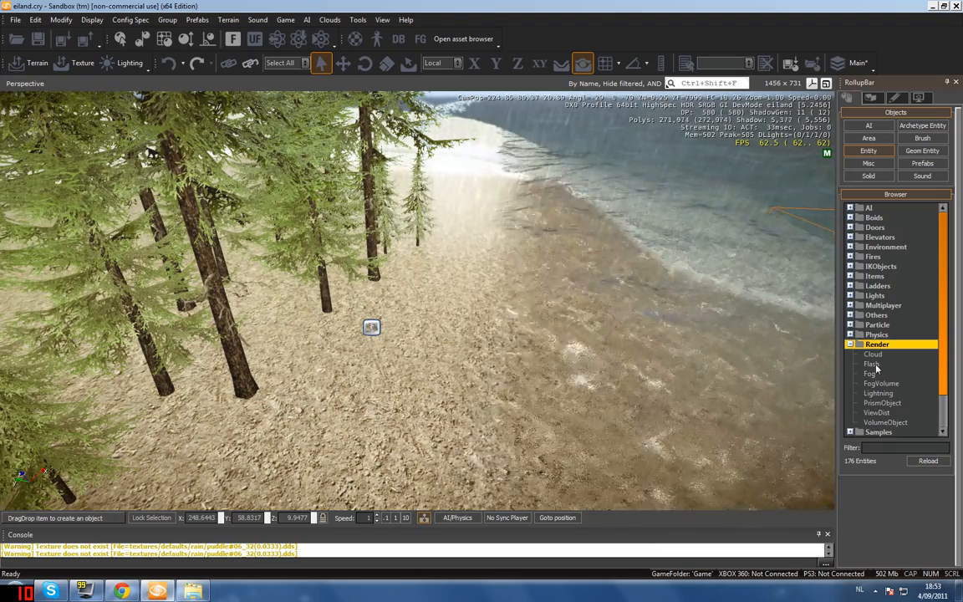
pyautogui.click(878, 393)
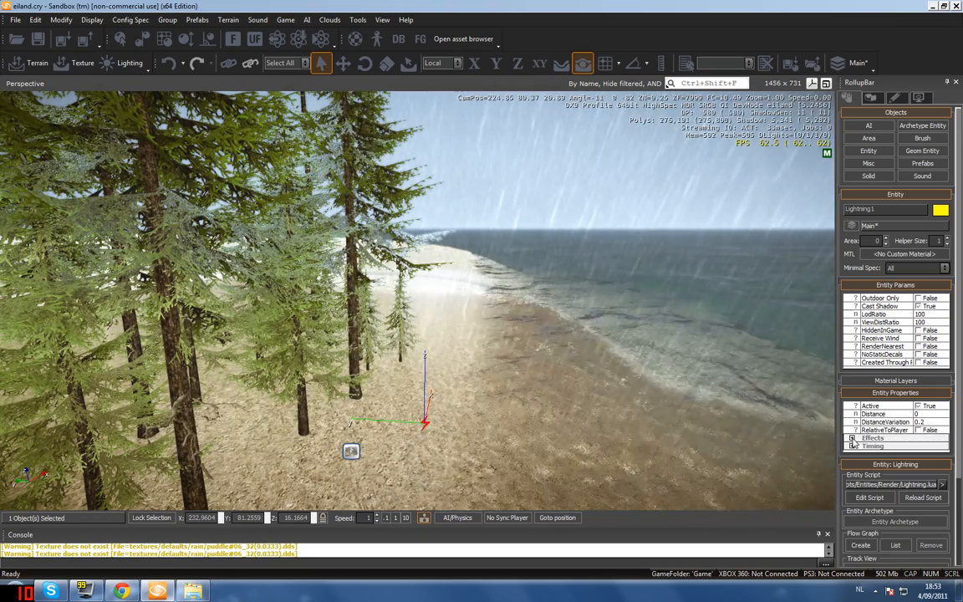
# - Set Lightning1's SkyHighlightColor under Effects to a warm yellow and confirm it
pyautogui.click(871, 437)
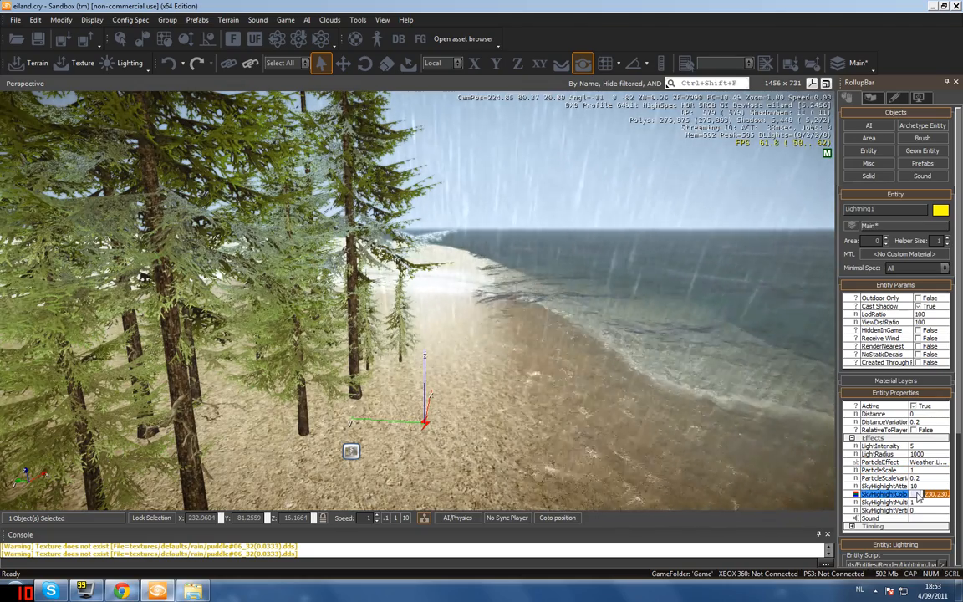
pyautogui.click(934, 493)
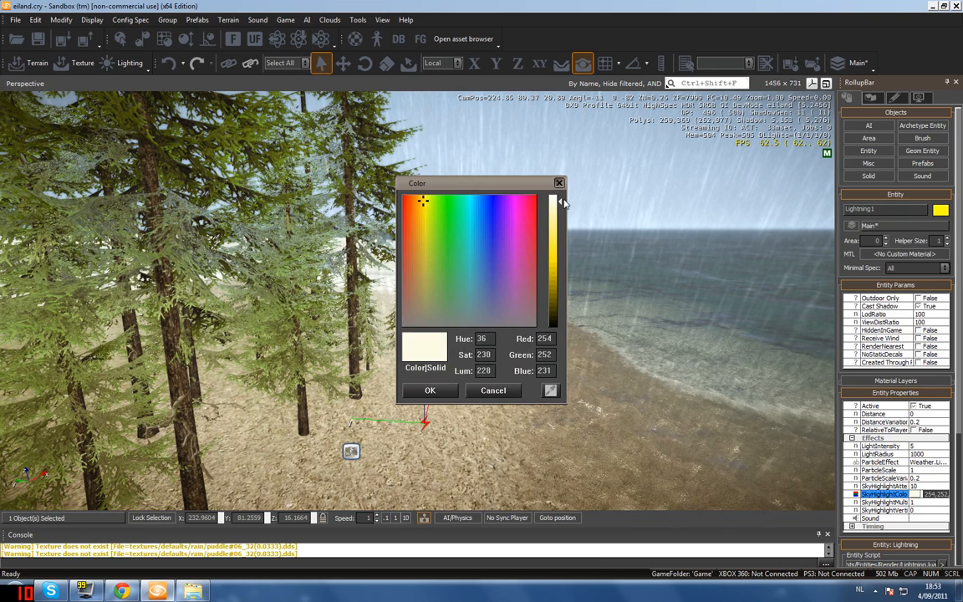
pyautogui.moveTo(560, 203); pyautogui.dragTo(560, 242)
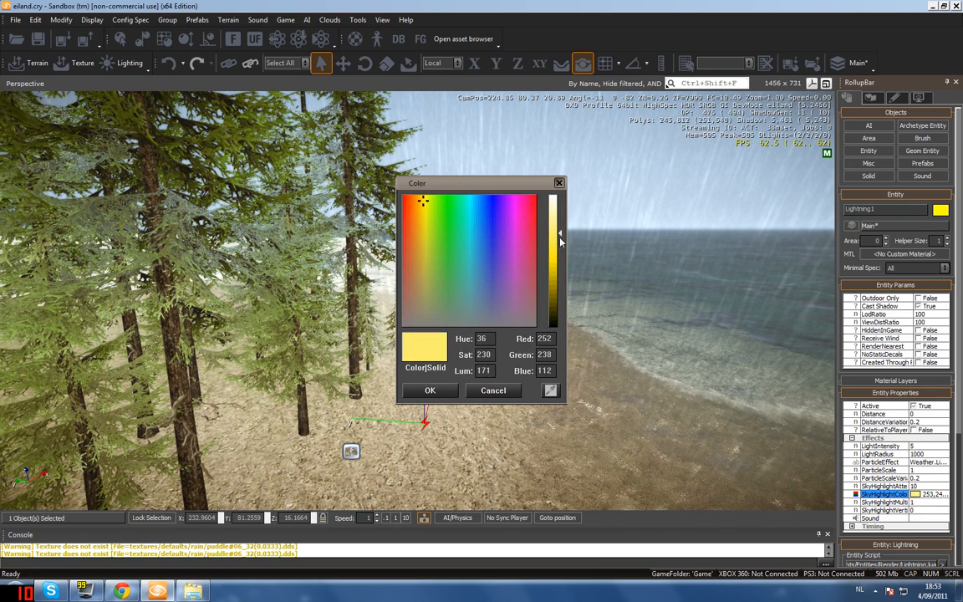
pyautogui.click(429, 391)
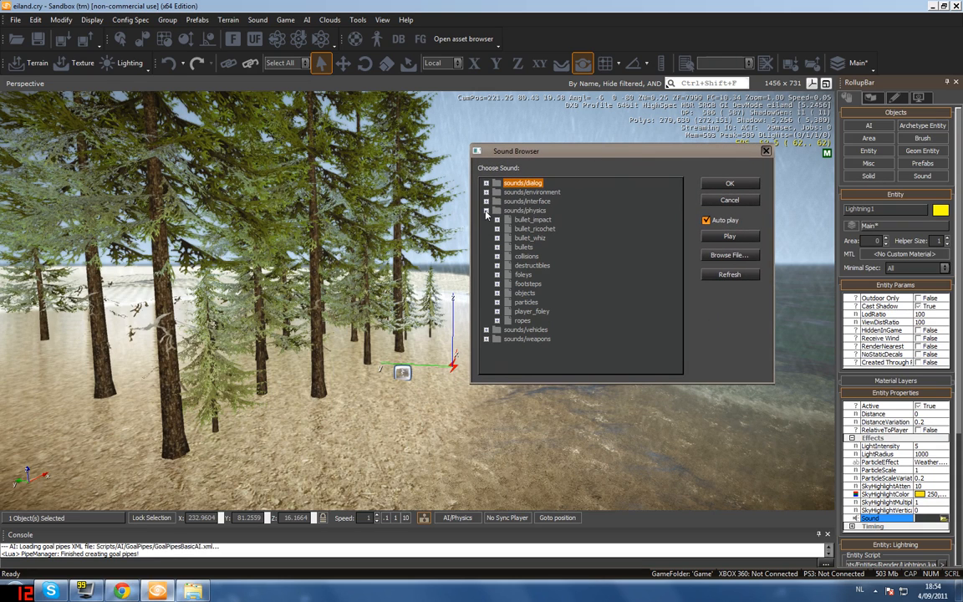
# - Locate the thunder_close sound under particles > lightning in the Sound Browser
pyautogui.click(487, 211)
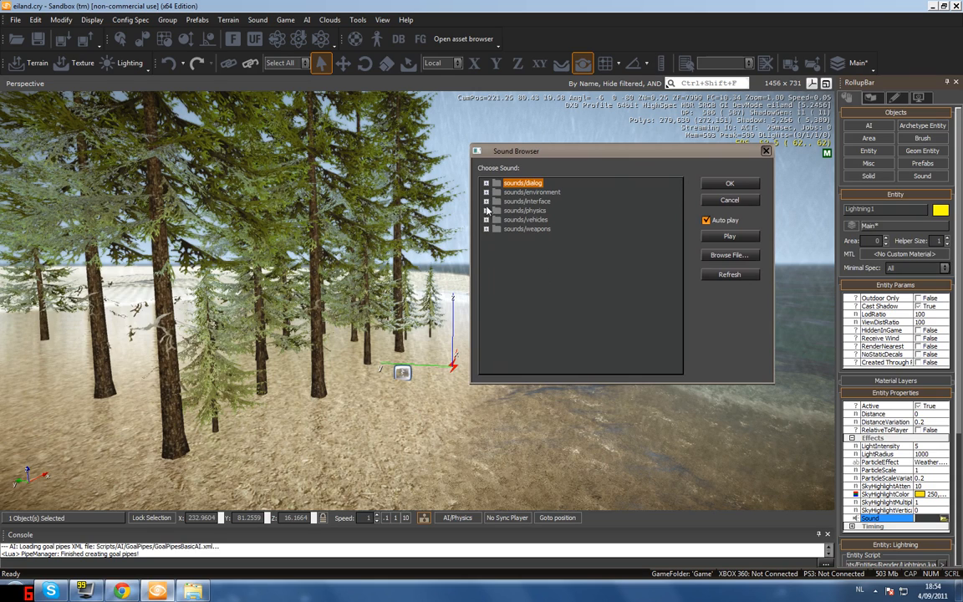
pyautogui.click(486, 210)
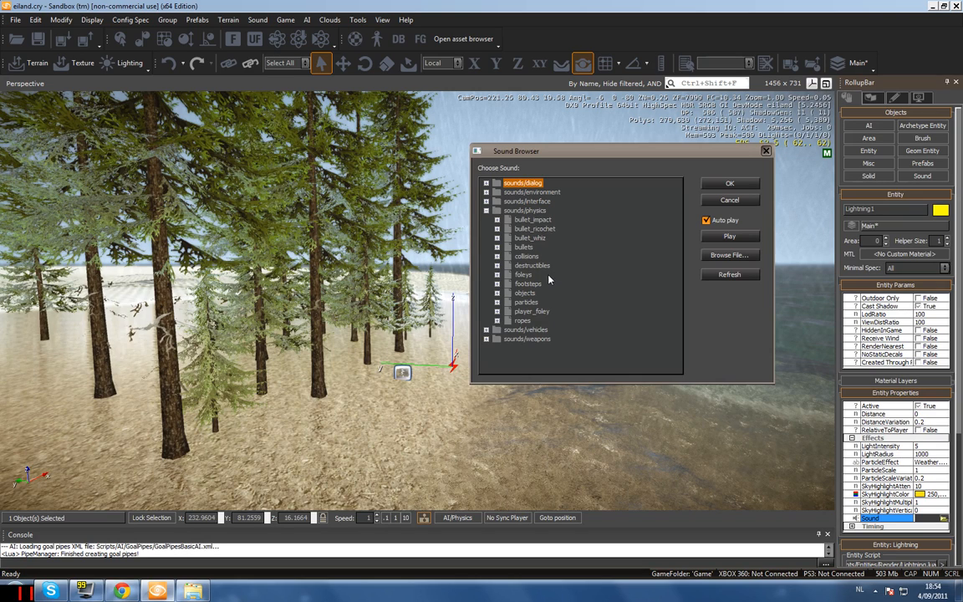
pyautogui.moveTo(571, 262)
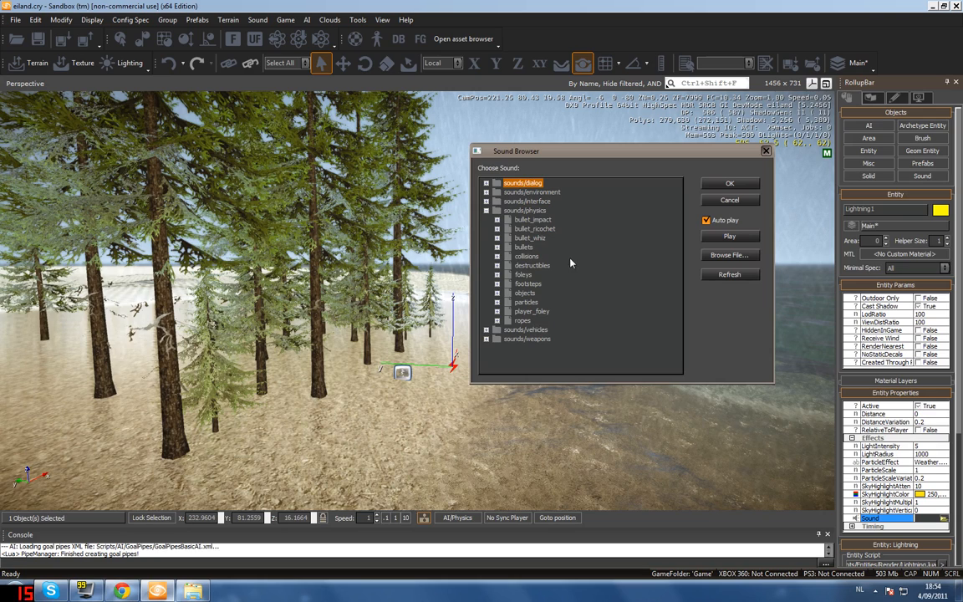
pyautogui.click(497, 301)
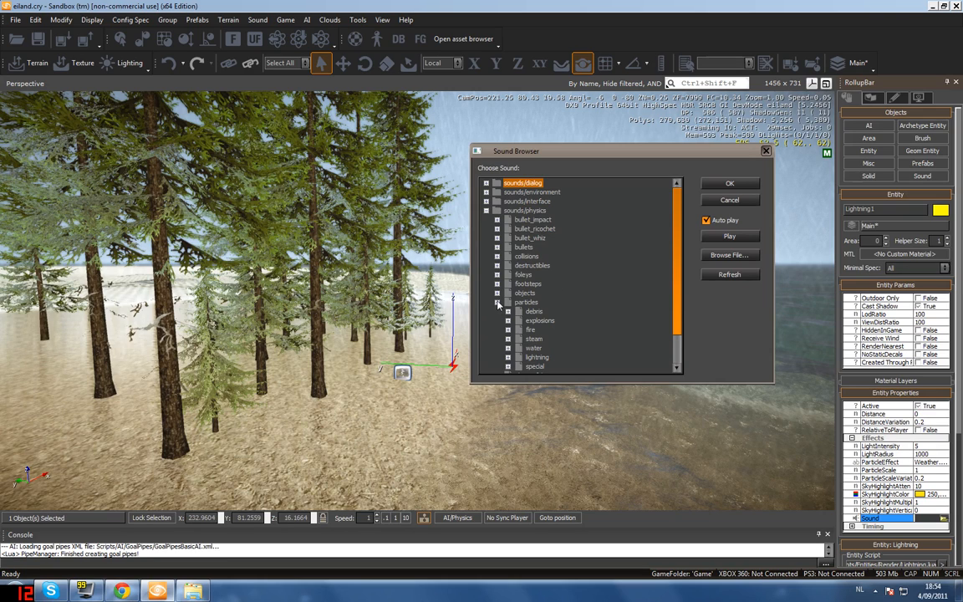
pyautogui.scroll(-3)
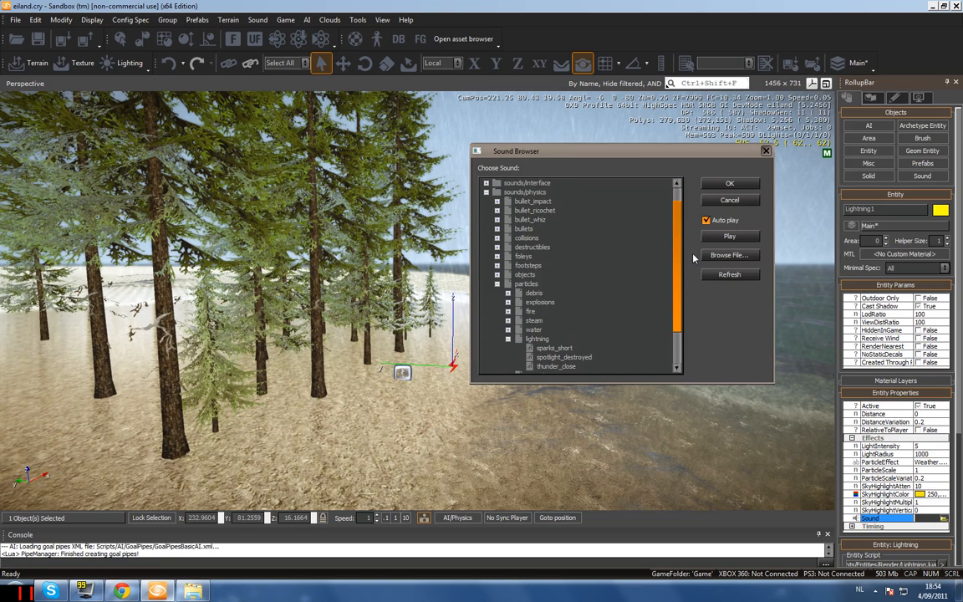
pyautogui.click(554, 311)
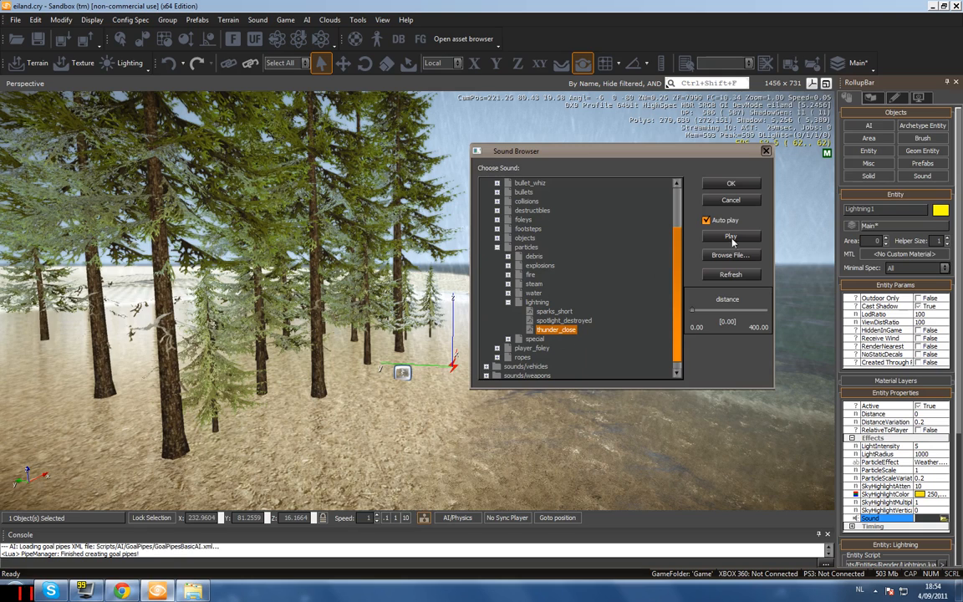
# - Audition thunder_close at closer preview distances down to about 149 and pick it
pyautogui.moveTo(696, 317); pyautogui.dragTo(692, 312)
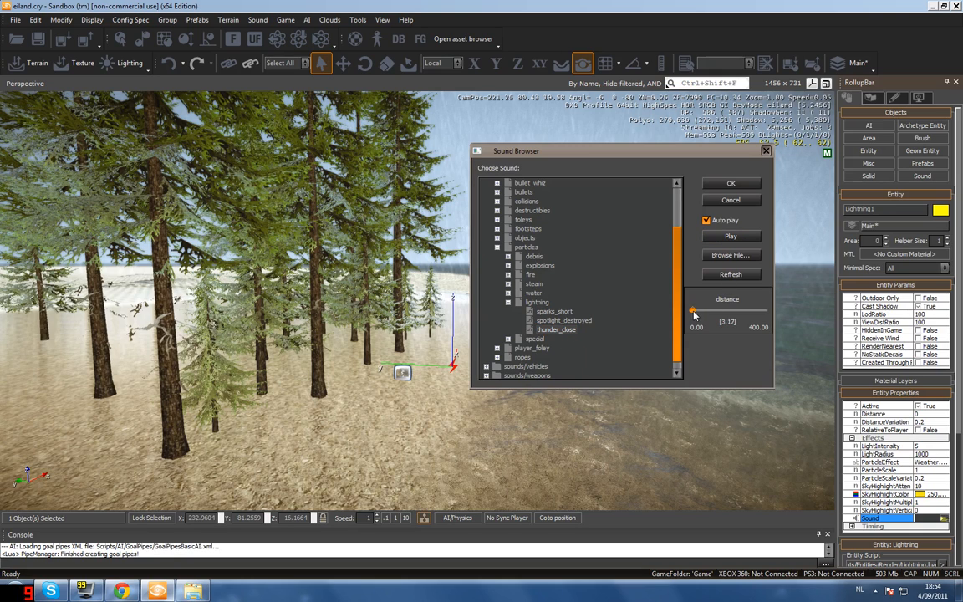
pyautogui.moveTo(694, 314); pyautogui.dragTo(726, 313)
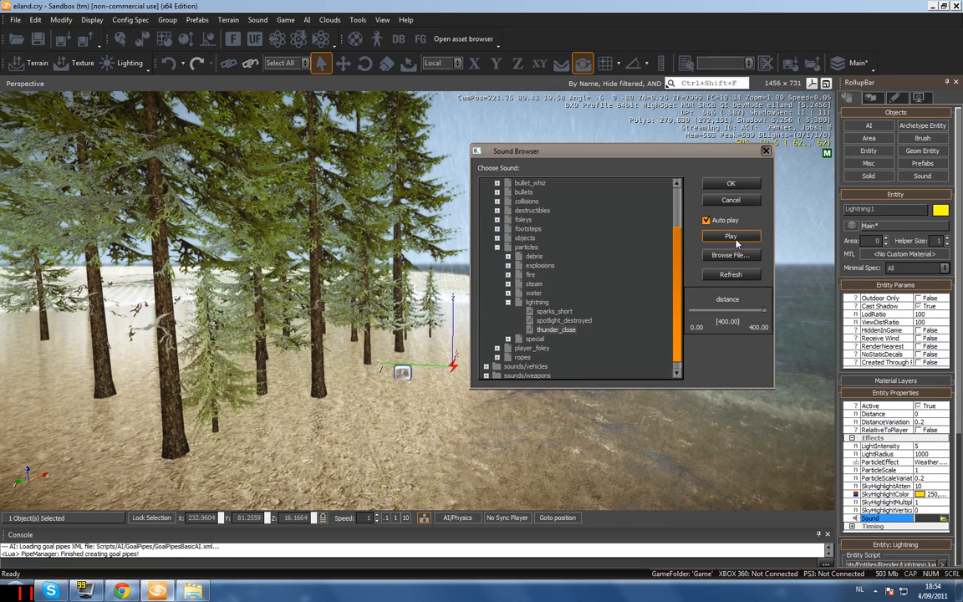
pyautogui.moveTo(756, 310); pyautogui.dragTo(757, 310)
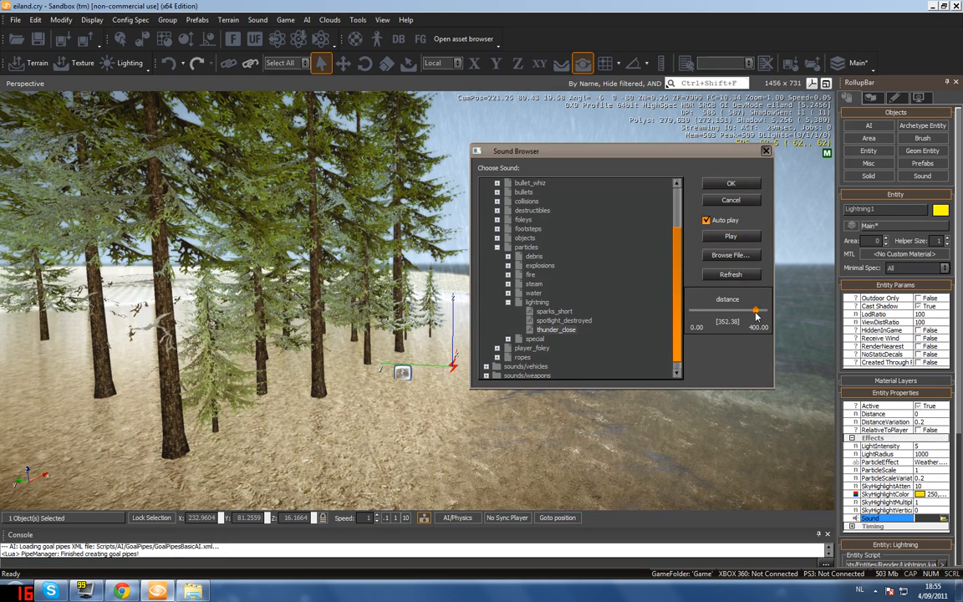
pyautogui.moveTo(756, 310); pyautogui.dragTo(716, 310)
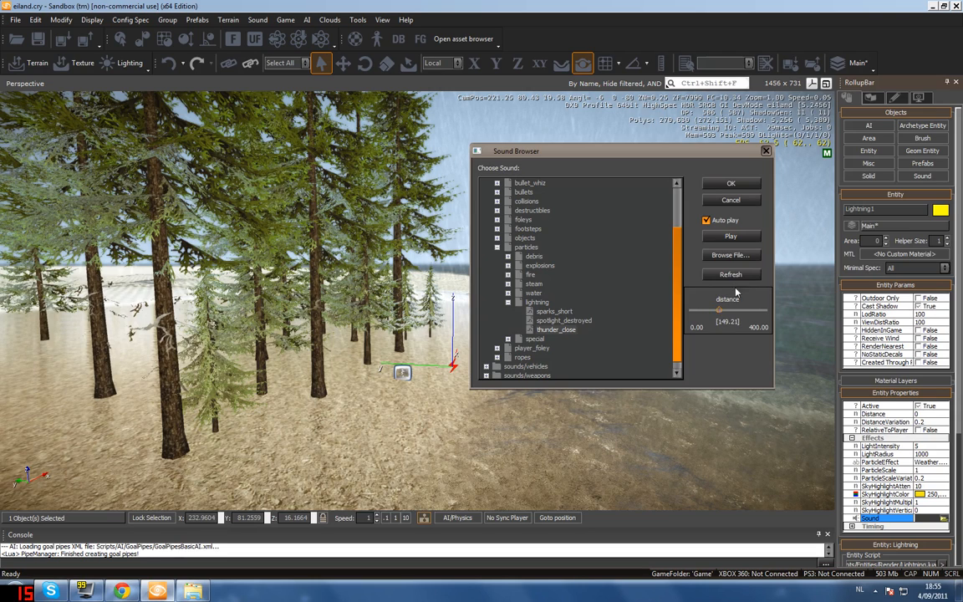
pyautogui.click(730, 236)
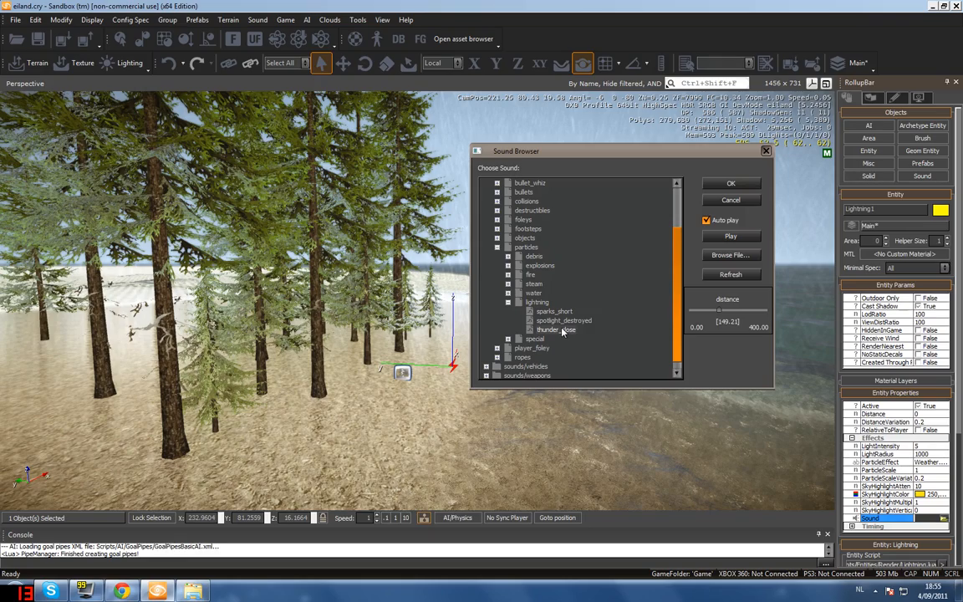
# - Confirm thunder_close as Lightning1's sound and return to the object creation tools
pyautogui.click(729, 183)
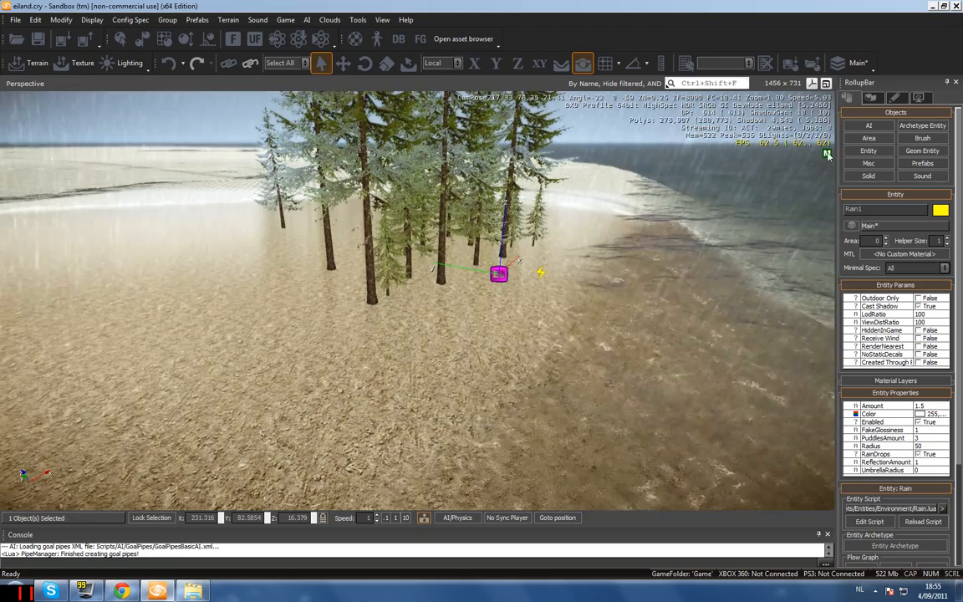
pyautogui.click(895, 97)
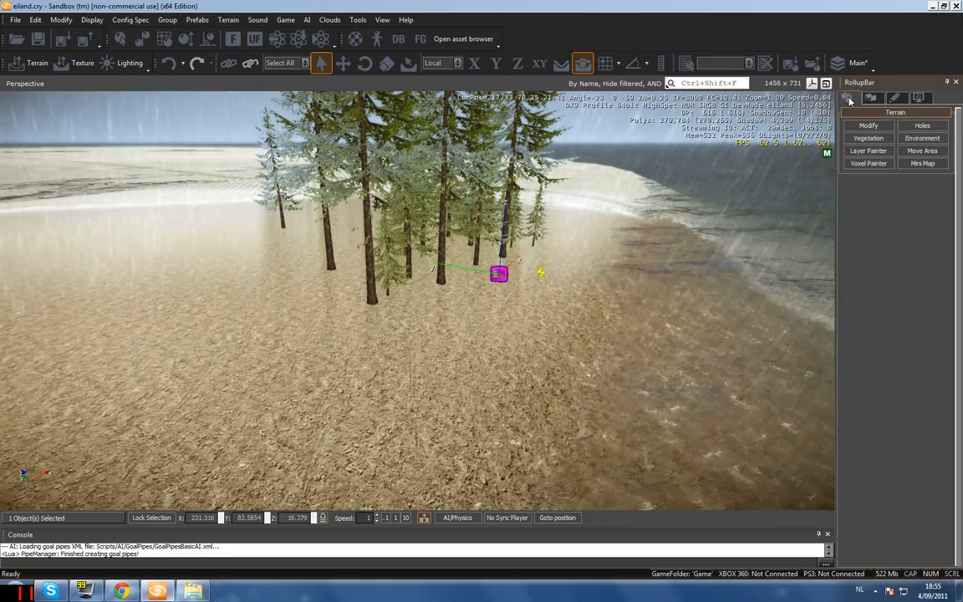
pyautogui.click(896, 98)
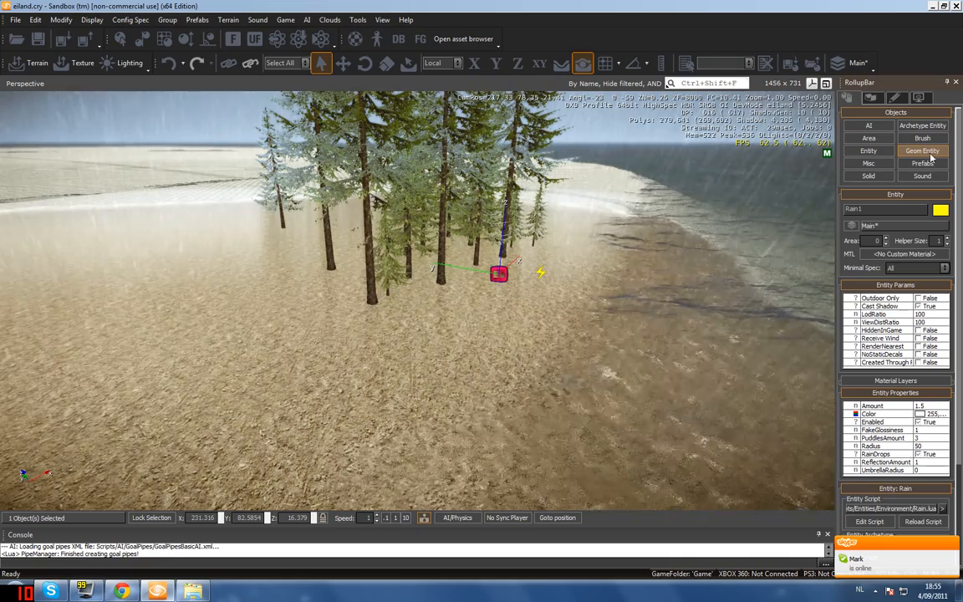
# - Place an AmbientVolume sound entity and a closed four-point Shape area around the trees
pyautogui.click(922, 176)
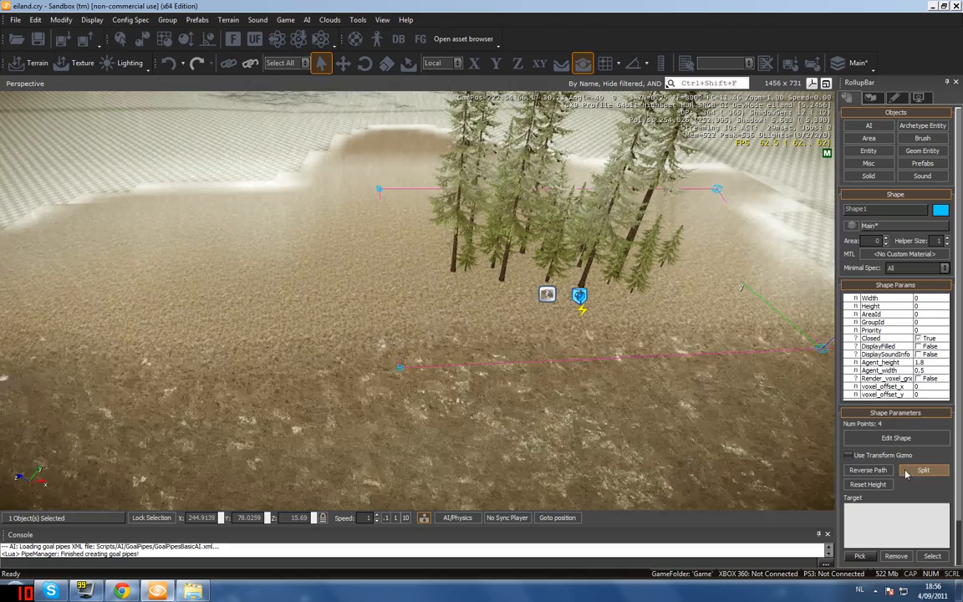
# - Pick AmbientVolume1 in the viewport as Shape1's target object
pyautogui.click(923, 470)
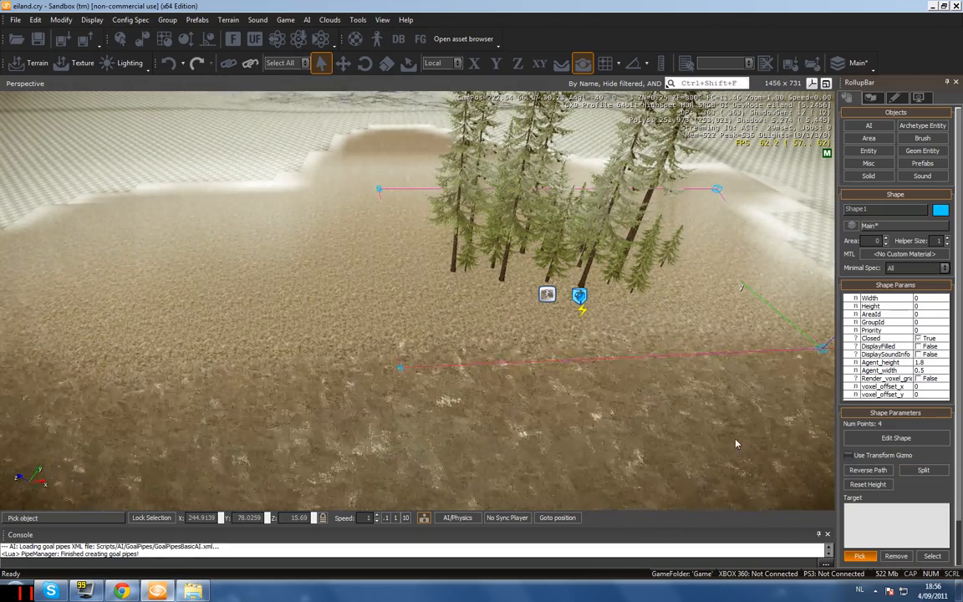
pyautogui.click(579, 295)
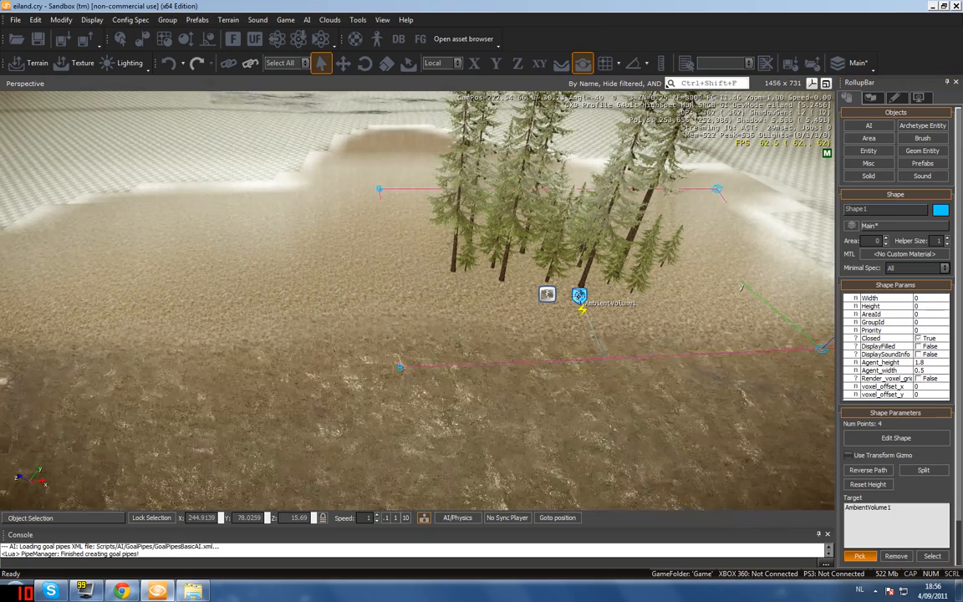
pyautogui.click(579, 294)
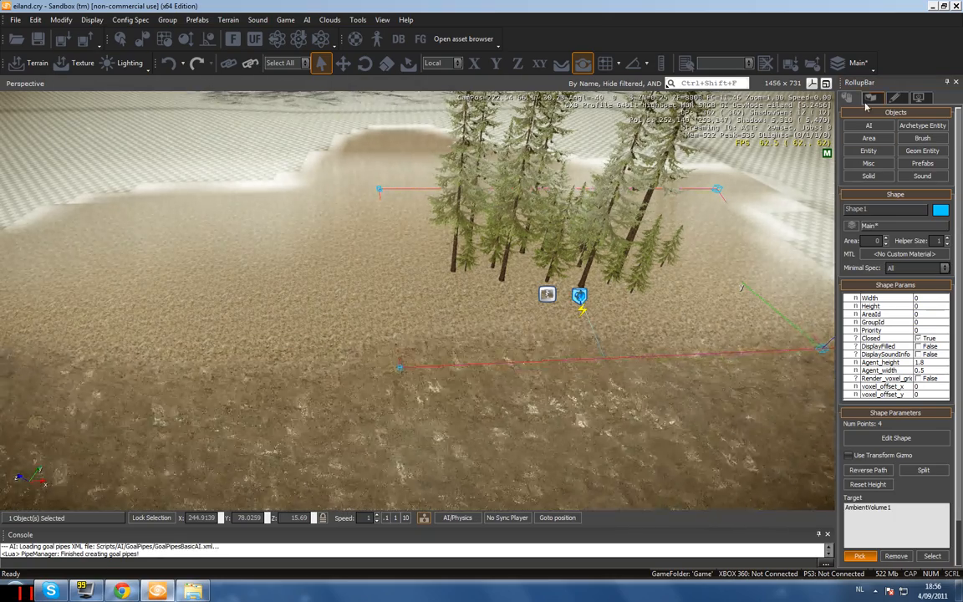
pyautogui.click(870, 98)
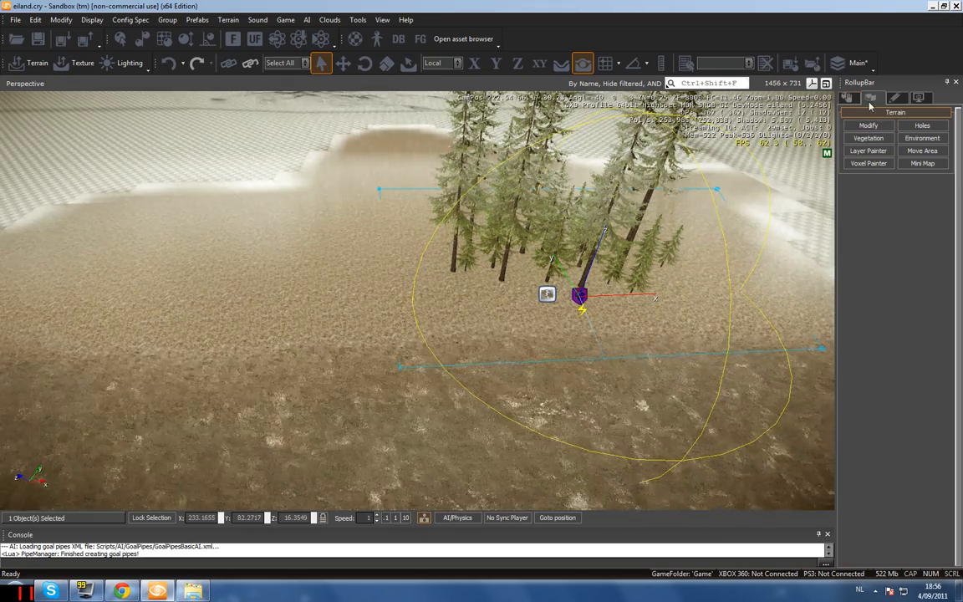
# - Select AmbientVolume1, show its Properties and browse for its sound Name
pyautogui.click(474, 63)
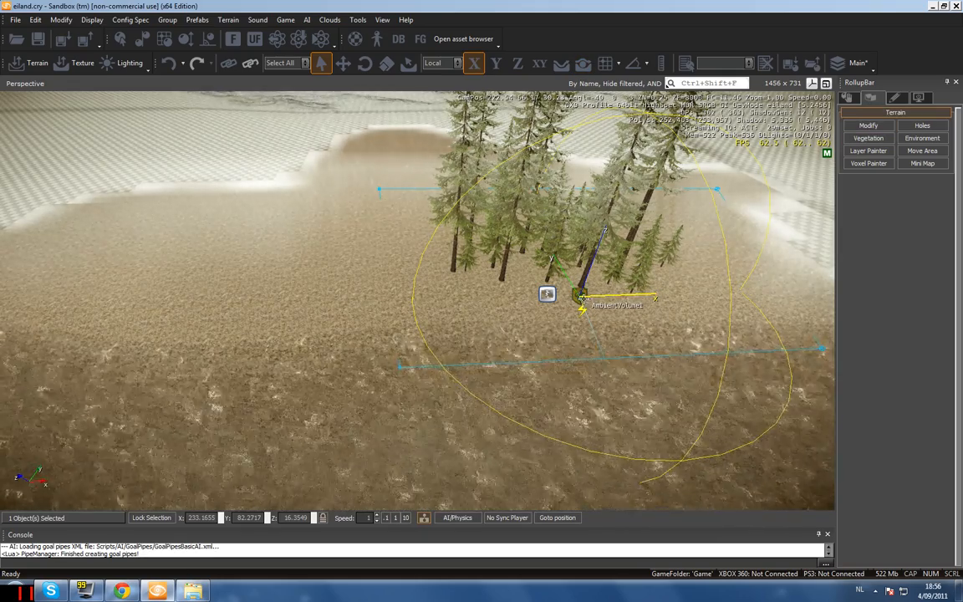
pyautogui.rightClick(579, 297)
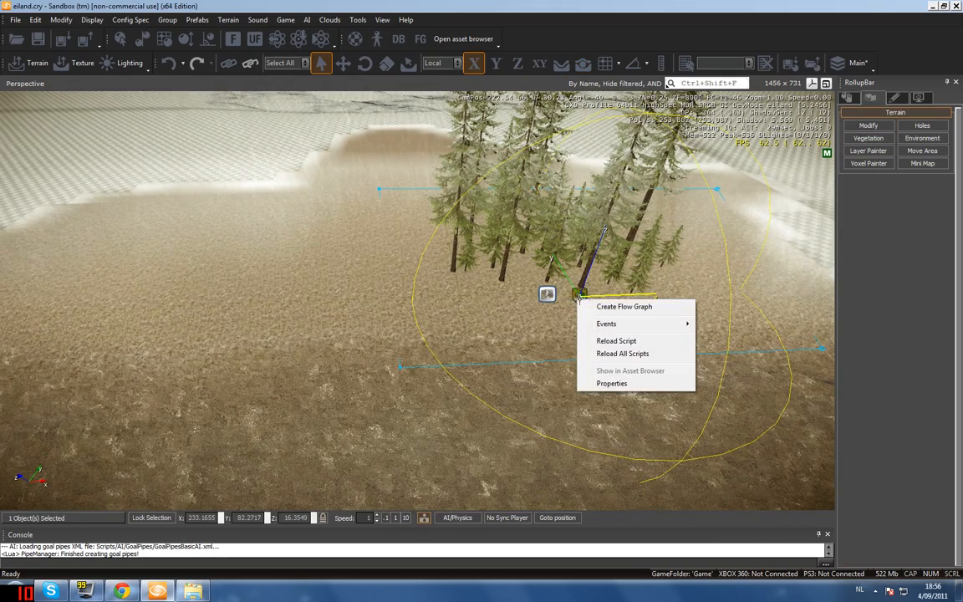
pyautogui.click(610, 383)
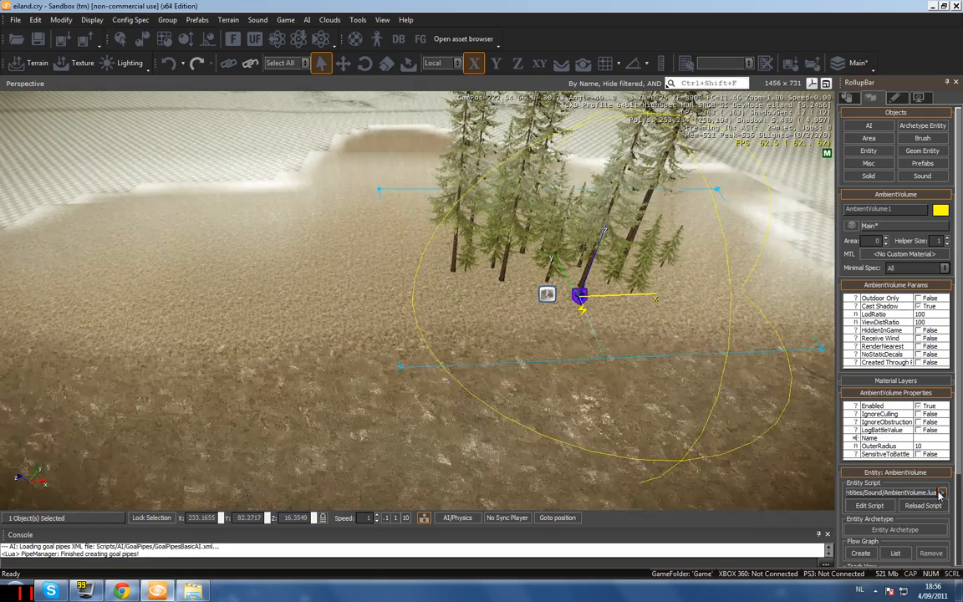
pyautogui.click(898, 438)
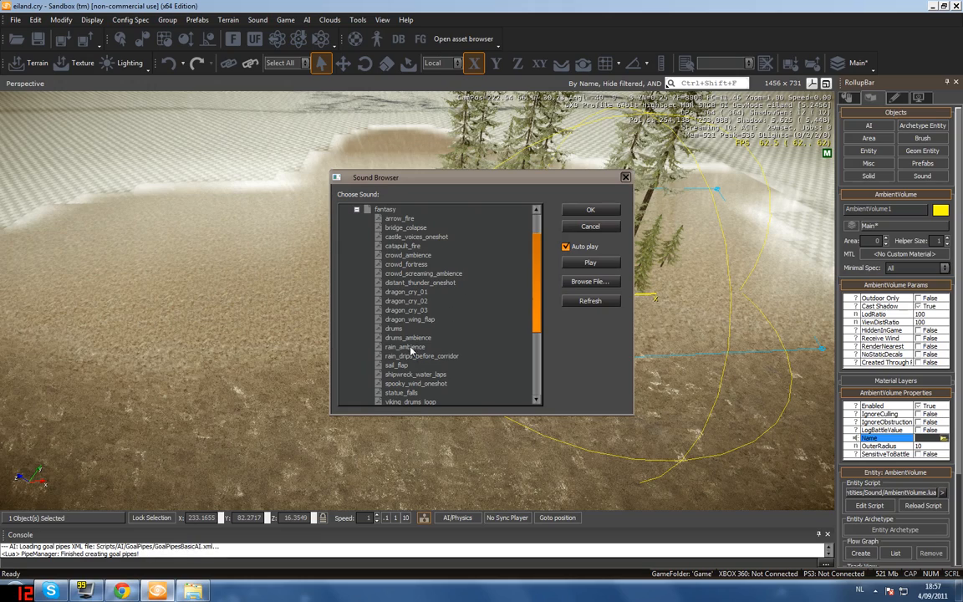
# - Choose fantasy > rain_ambience as AmbientVolume1's sound name and confirm
pyautogui.click(405, 346)
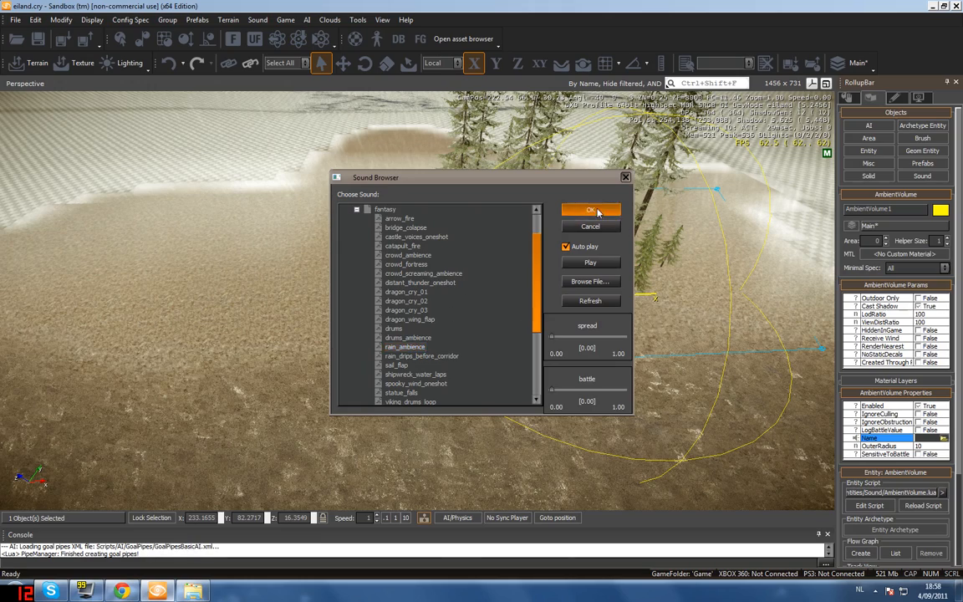
pyautogui.click(590, 210)
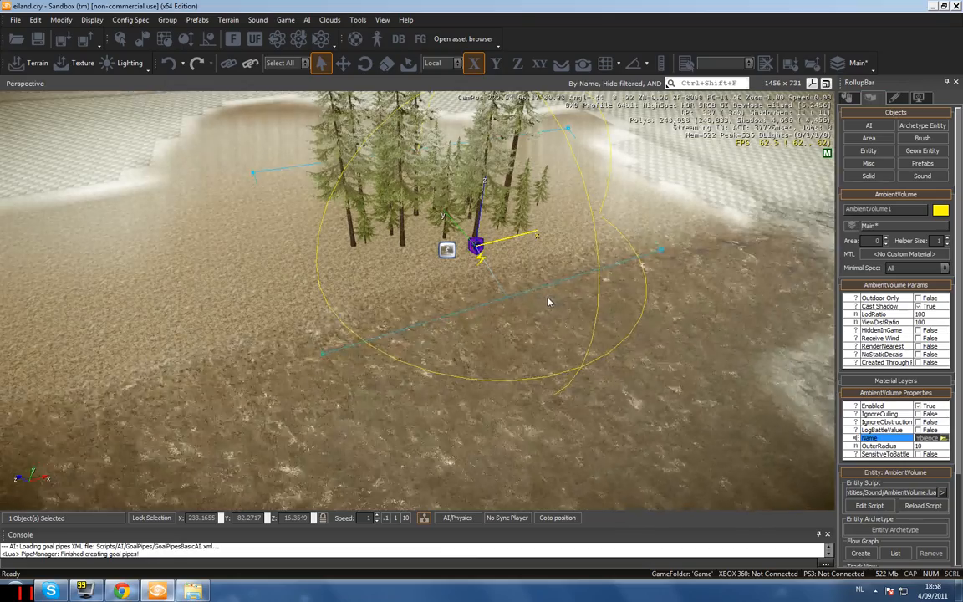